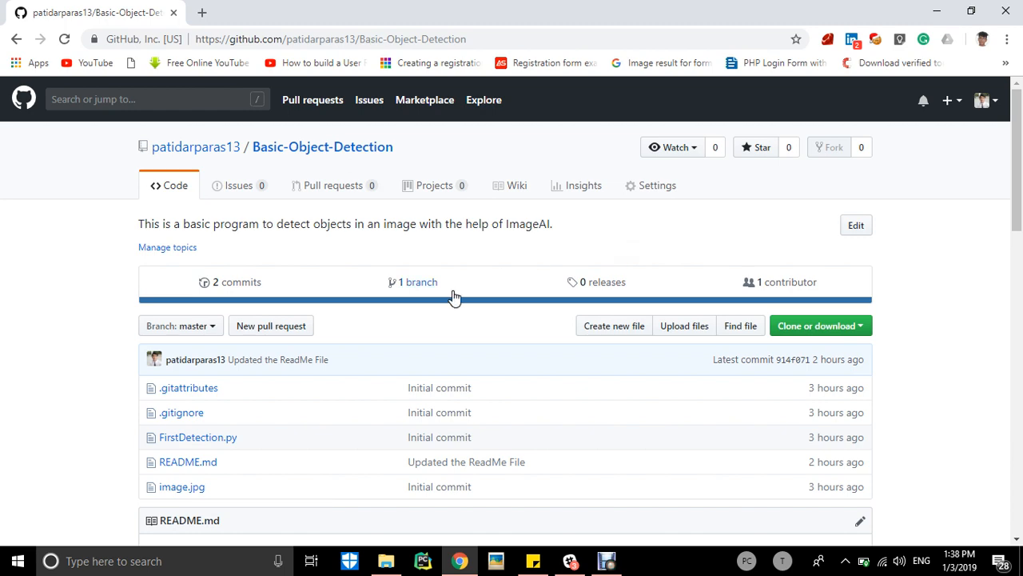
Scroll the README down to the pip install list of Python dependencies.
{"action": "scroll", "scroll_direction": "down", "scroll_amount": 3}
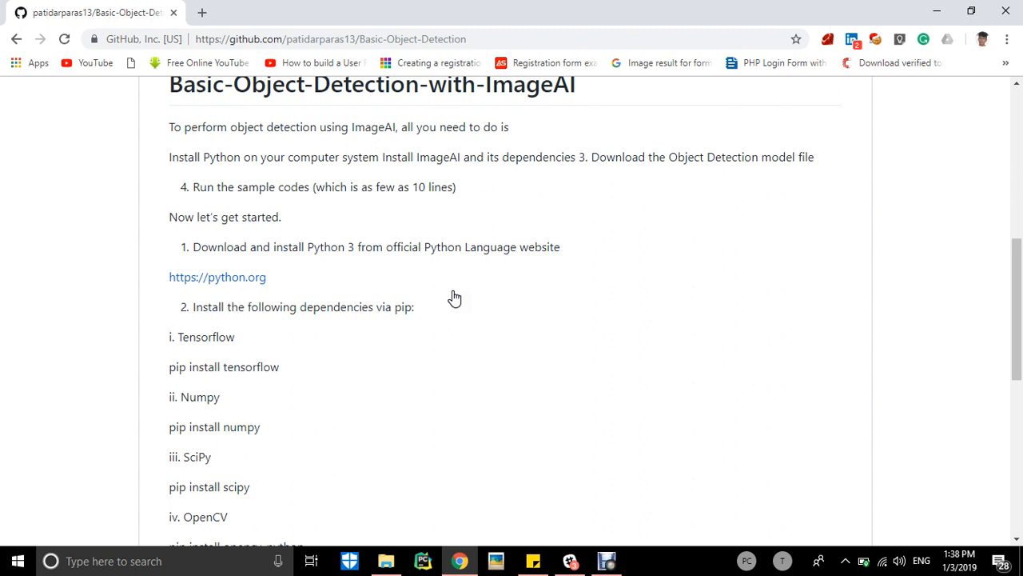
{"action": "mouse_move", "coordinate": [403, 267]}
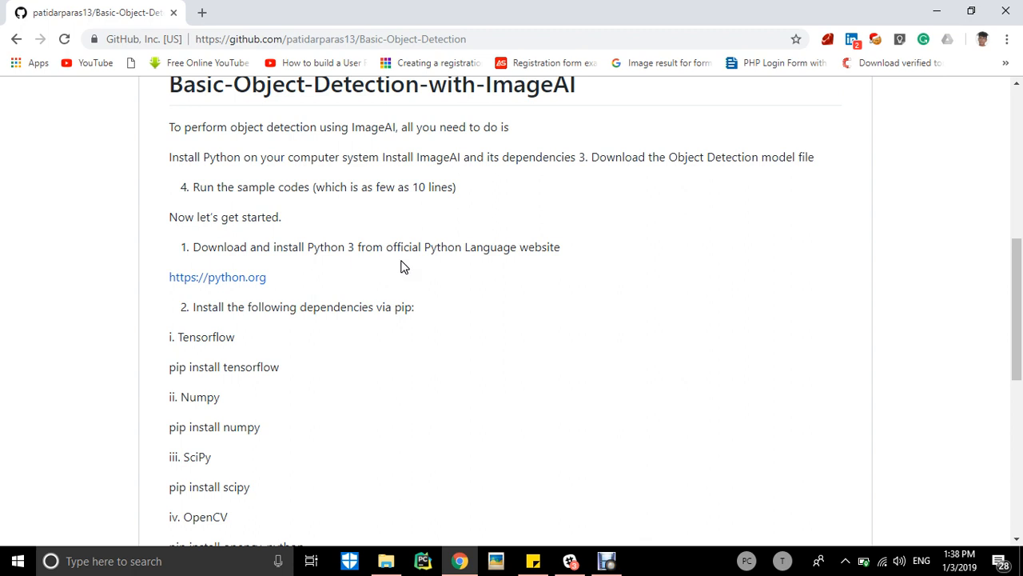
{"action": "mouse_move", "coordinate": [227, 335]}
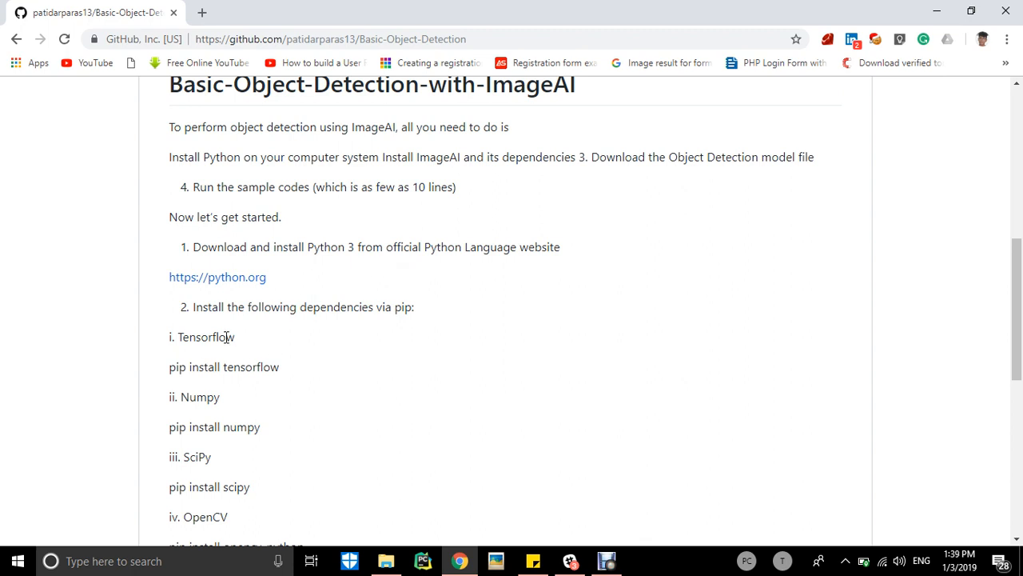
{"action": "scroll", "scroll_direction": "down", "scroll_amount": 3}
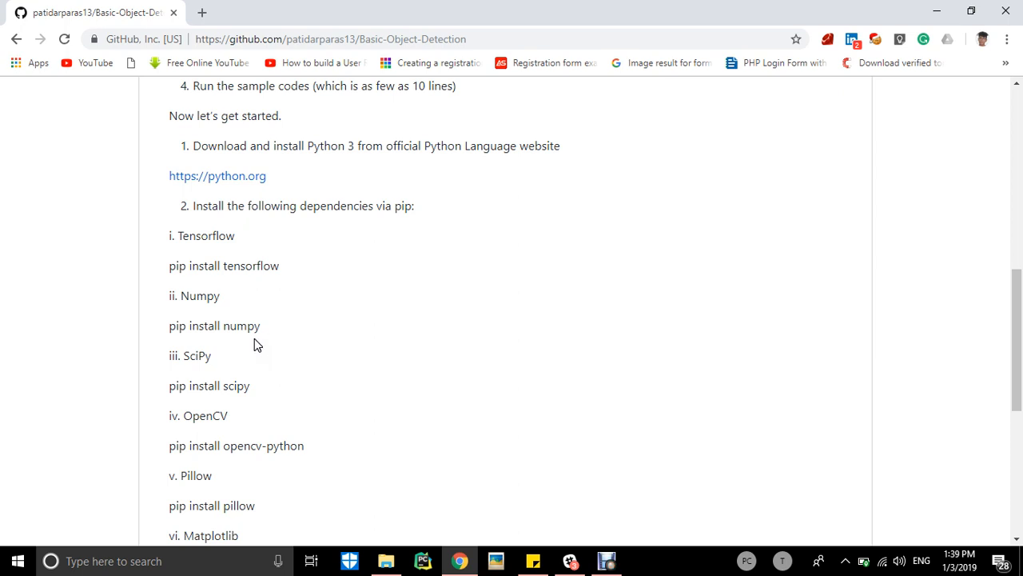
{"action": "scroll", "scroll_direction": "down", "scroll_amount": 3}
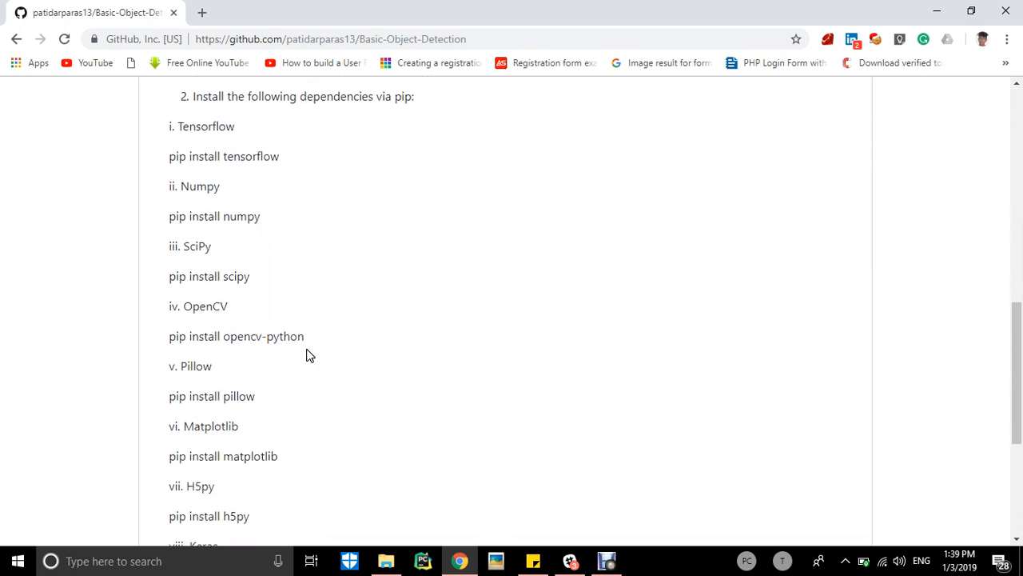
{"action": "mouse_move", "coordinate": [280, 375]}
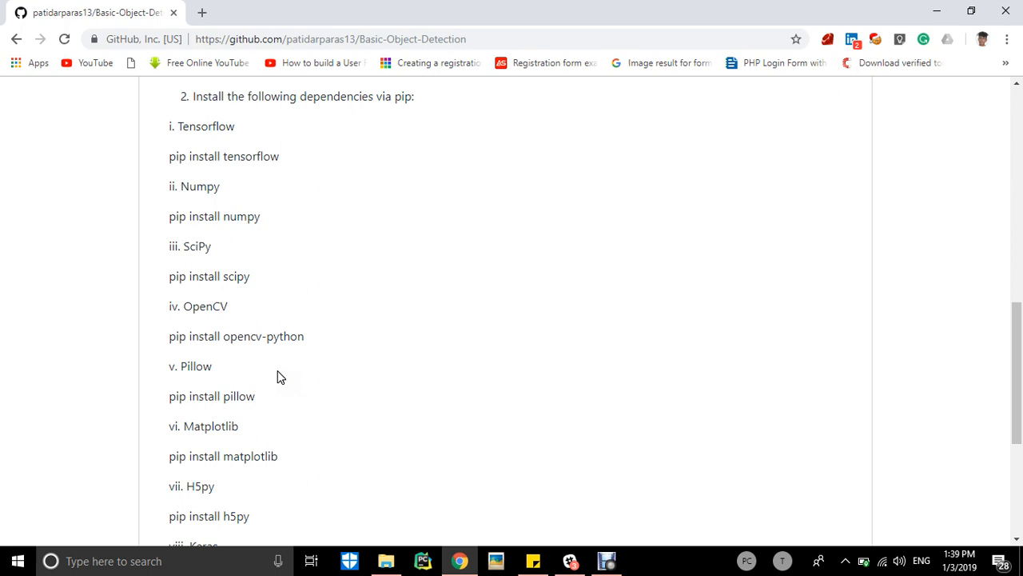
Scroll to the README's end showing the ImageAI pip3 link and RetinaNet model download step.
{"action": "scroll", "scroll_direction": "down", "scroll_amount": 3}
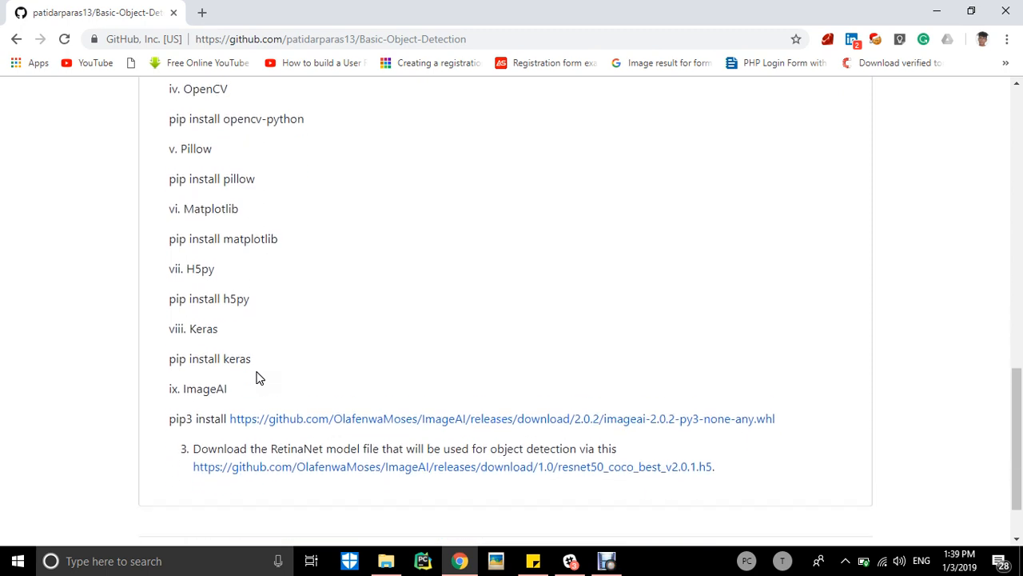
{"action": "scroll", "scroll_direction": "down", "scroll_amount": 3}
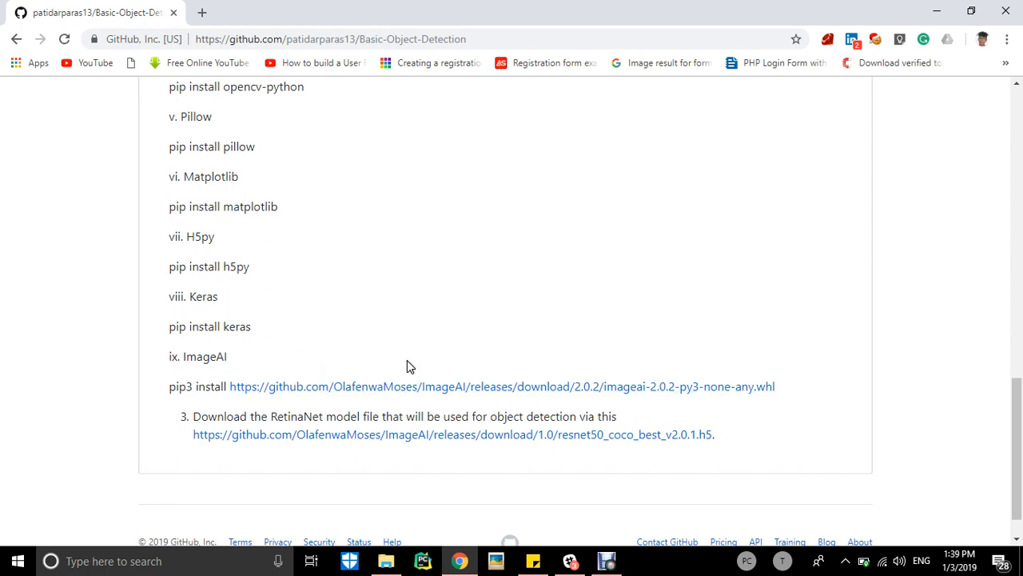
{"action": "mouse_move", "coordinate": [483, 345]}
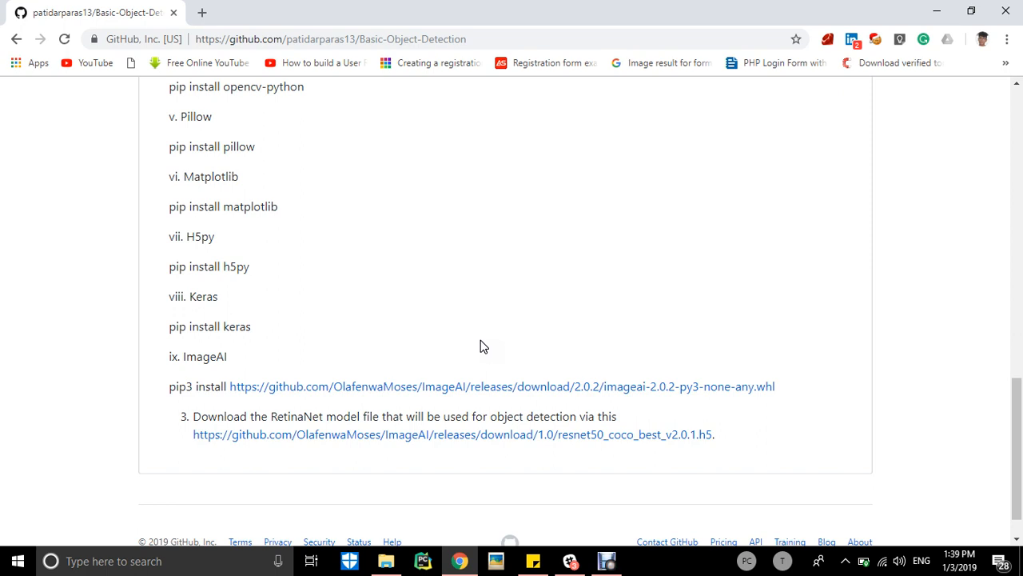
{"action": "mouse_move", "coordinate": [336, 406]}
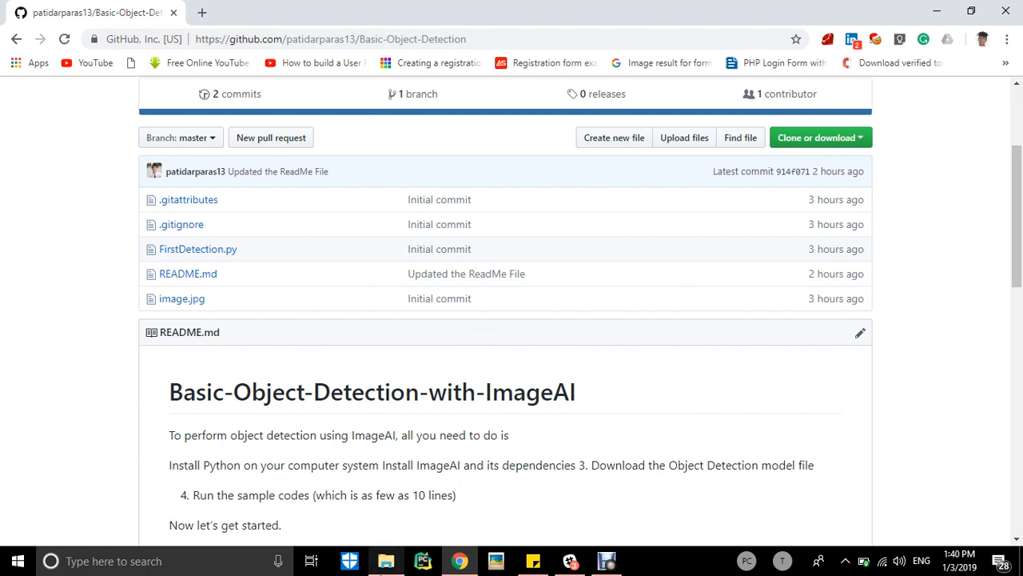
Switch to File Explorer and open the local BasicObjectDetection project folder.
{"action": "left_click", "coordinate": [386, 560]}
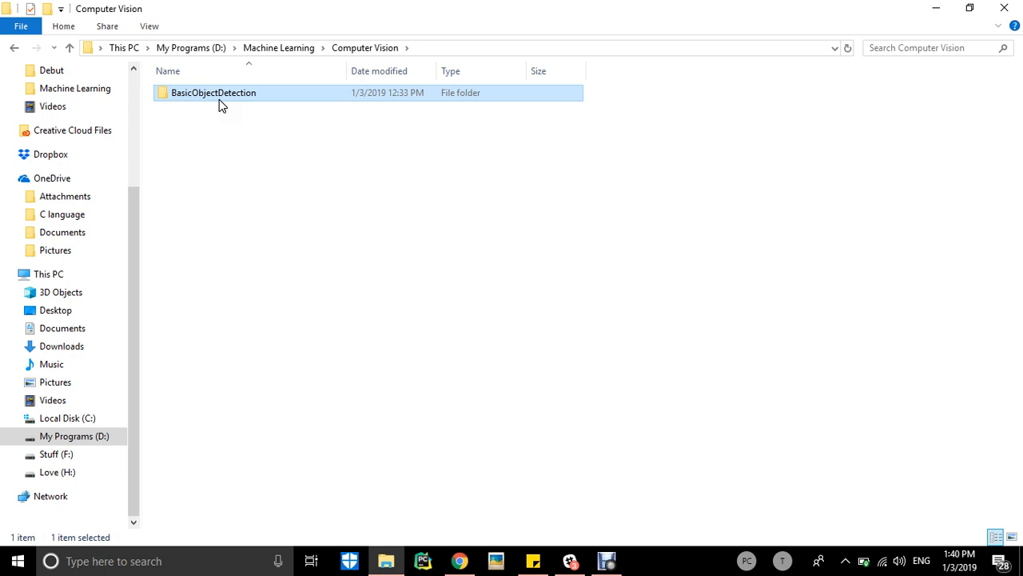
{"action": "double_click", "coordinate": [214, 91]}
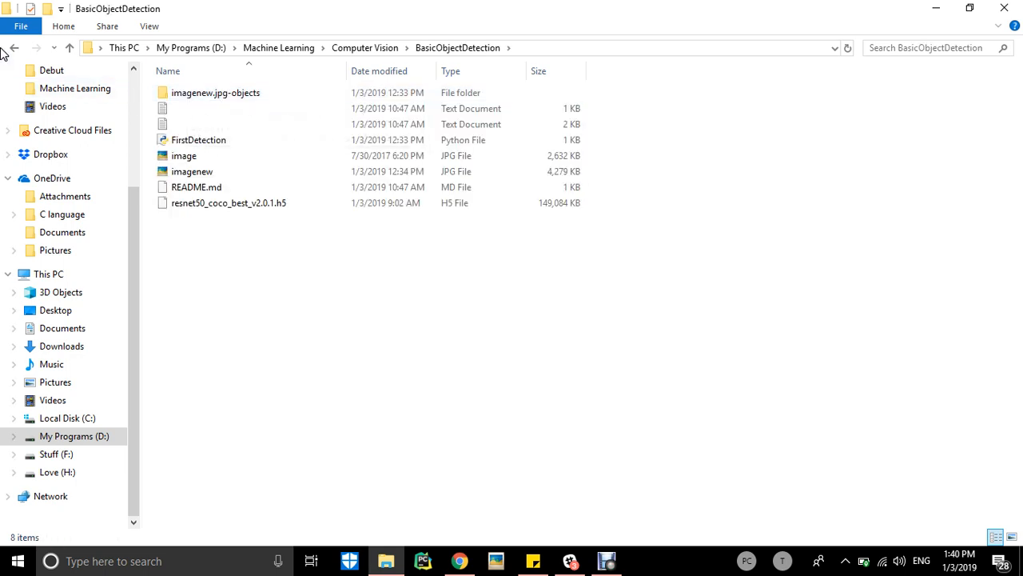
{"action": "left_click", "coordinate": [13, 48]}
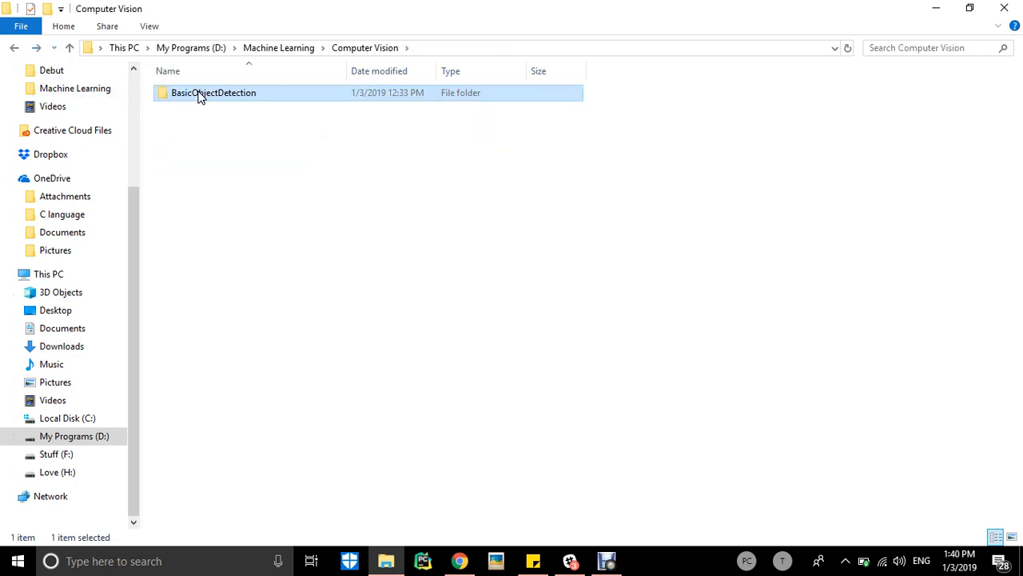
{"action": "double_click", "coordinate": [214, 91]}
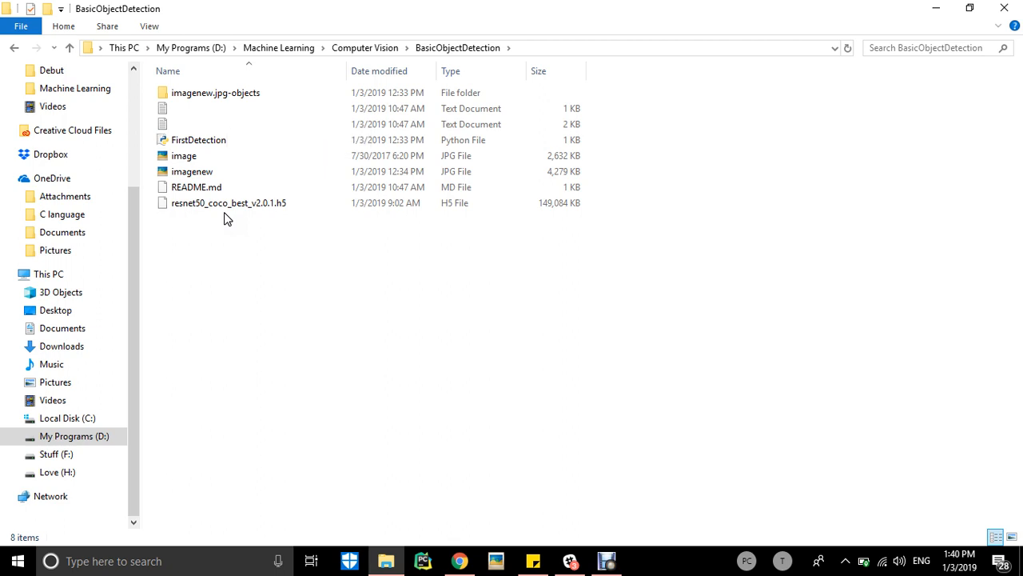
Select image.jpg in the folder, then return to the GitHub repository in Chrome.
{"action": "left_click", "coordinate": [183, 155]}
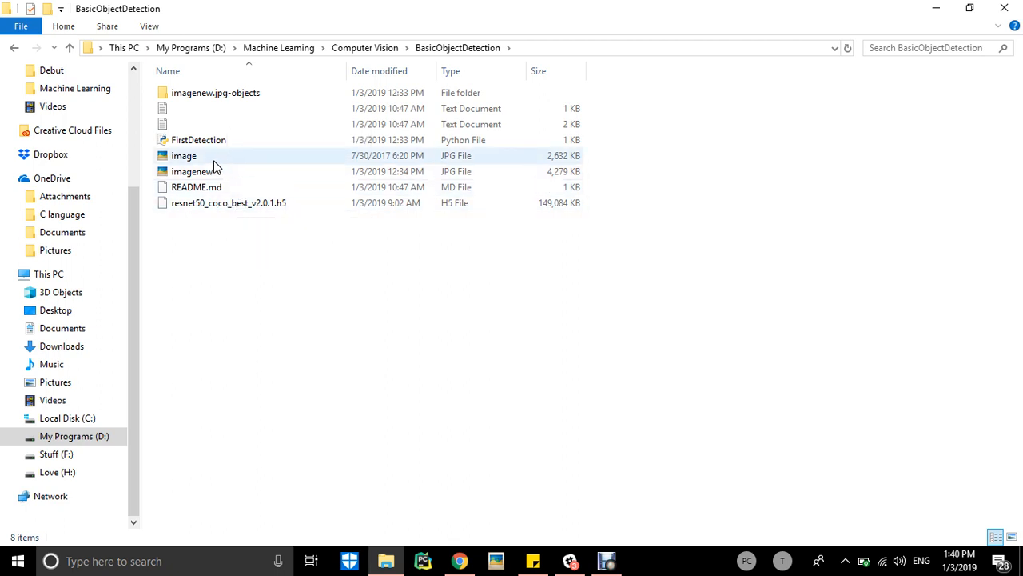
{"action": "left_click", "coordinate": [184, 155]}
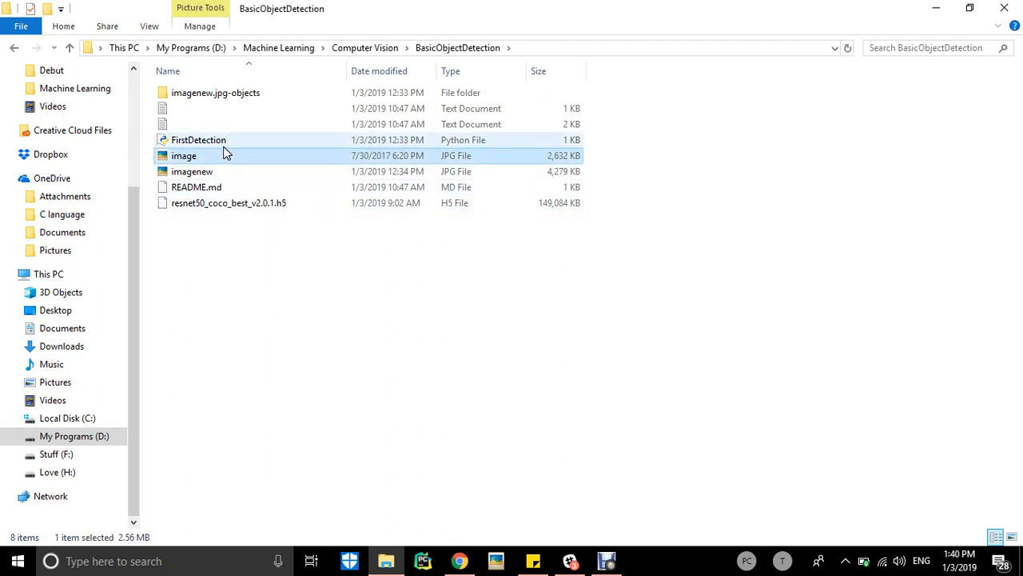
{"action": "mouse_move", "coordinate": [227, 147]}
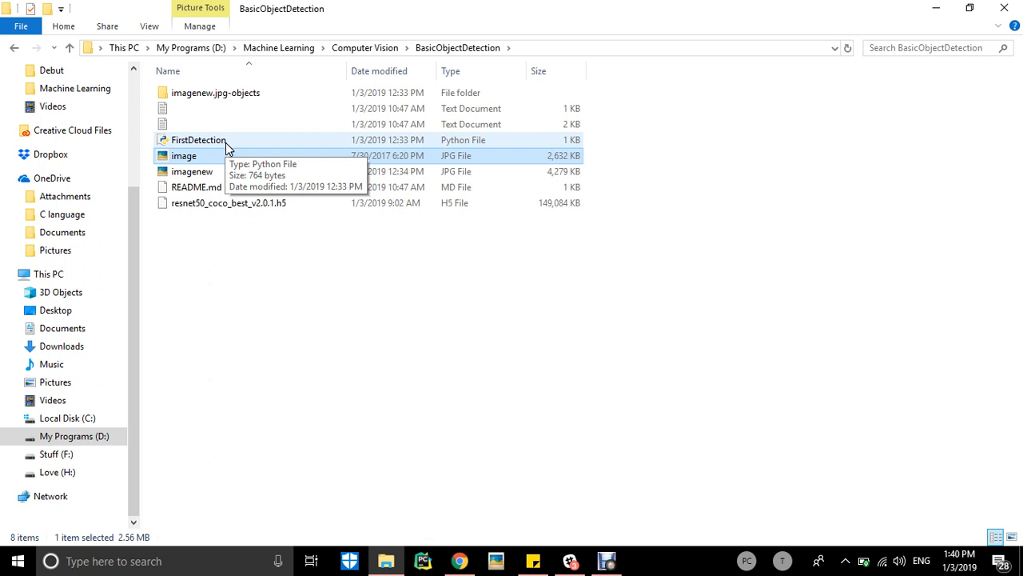
{"action": "mouse_move", "coordinate": [220, 208]}
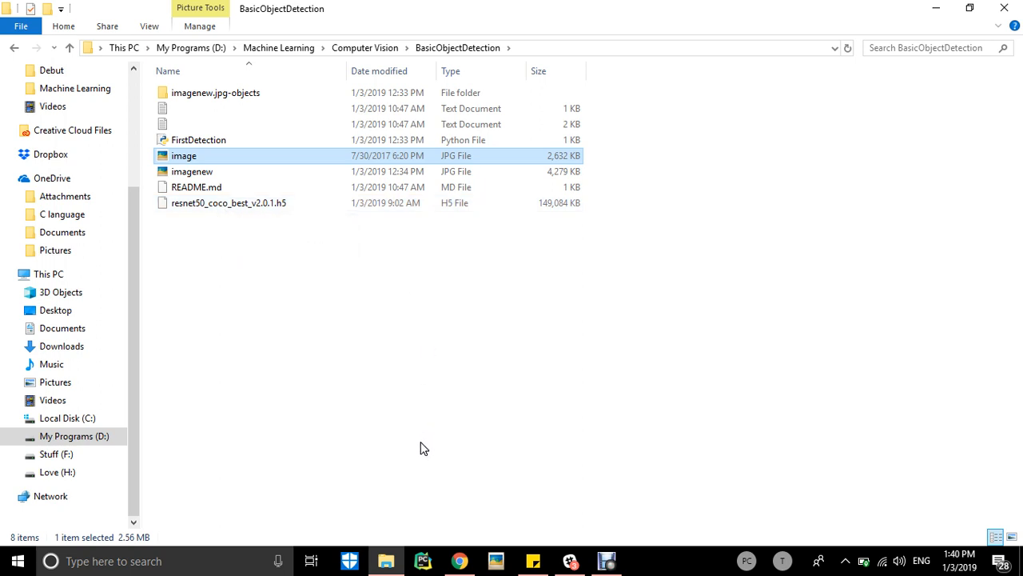
{"action": "mouse_move", "coordinate": [460, 560]}
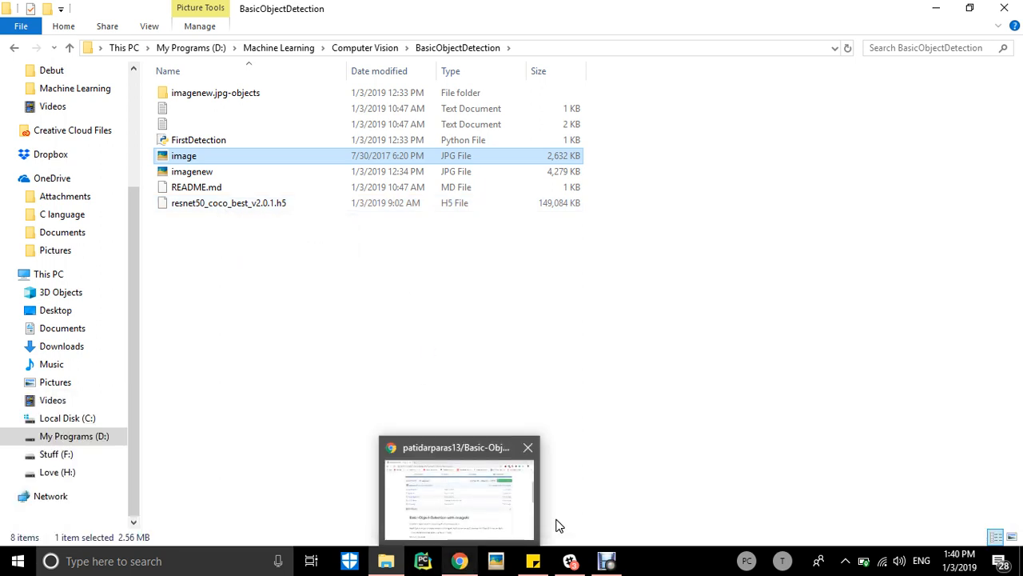
{"action": "mouse_move", "coordinate": [495, 560]}
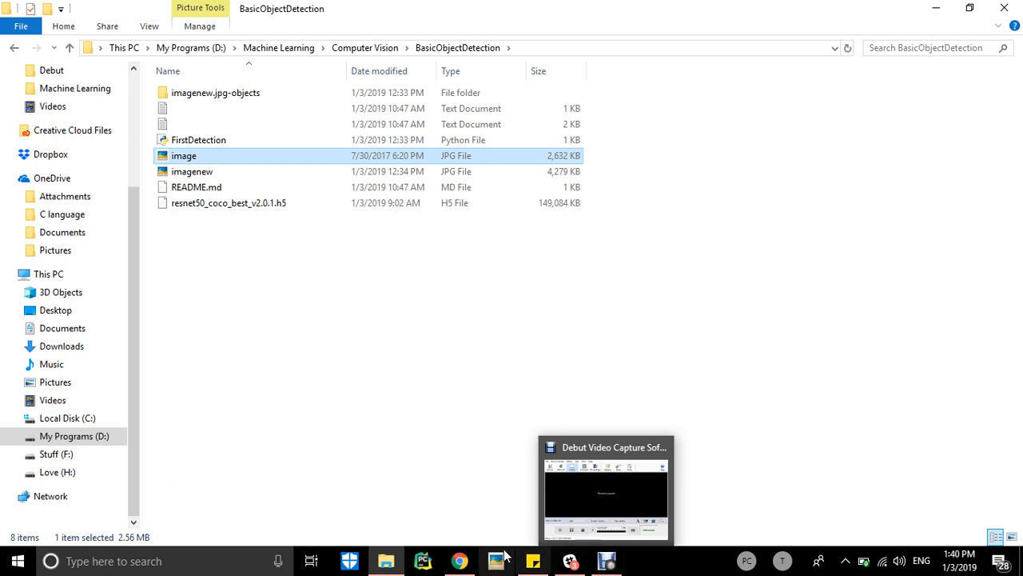
{"action": "left_click", "coordinate": [459, 560]}
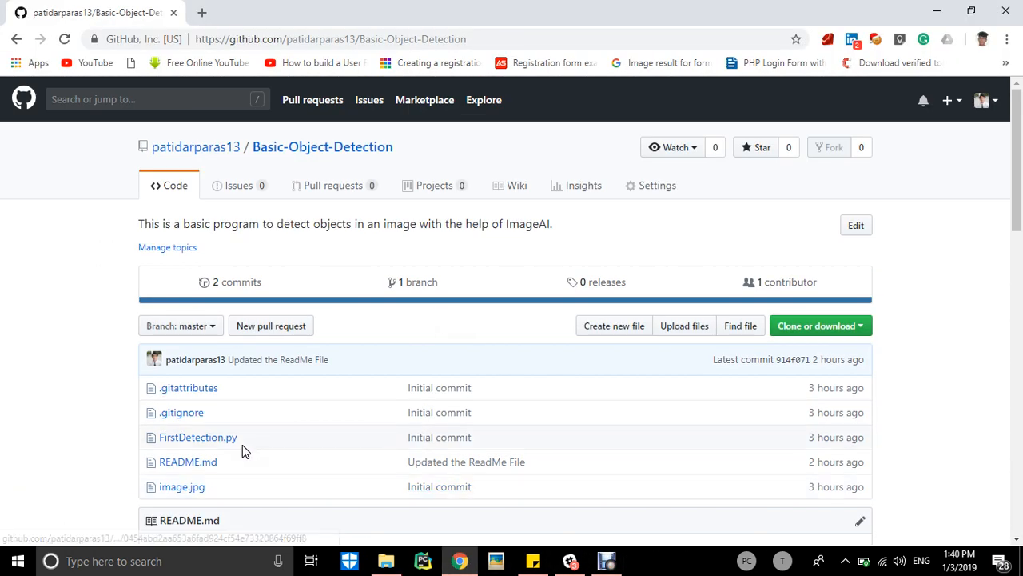
{"action": "mouse_move", "coordinate": [188, 460]}
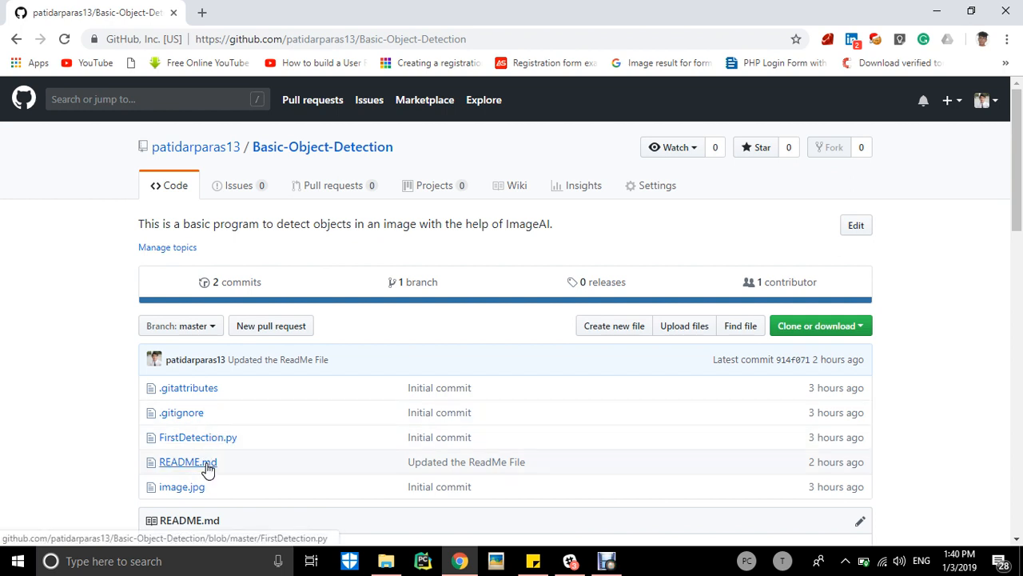
Open FirstDetection.py and read its 16 lines of RetinaNet loading and detection code.
{"action": "left_click", "coordinate": [198, 436]}
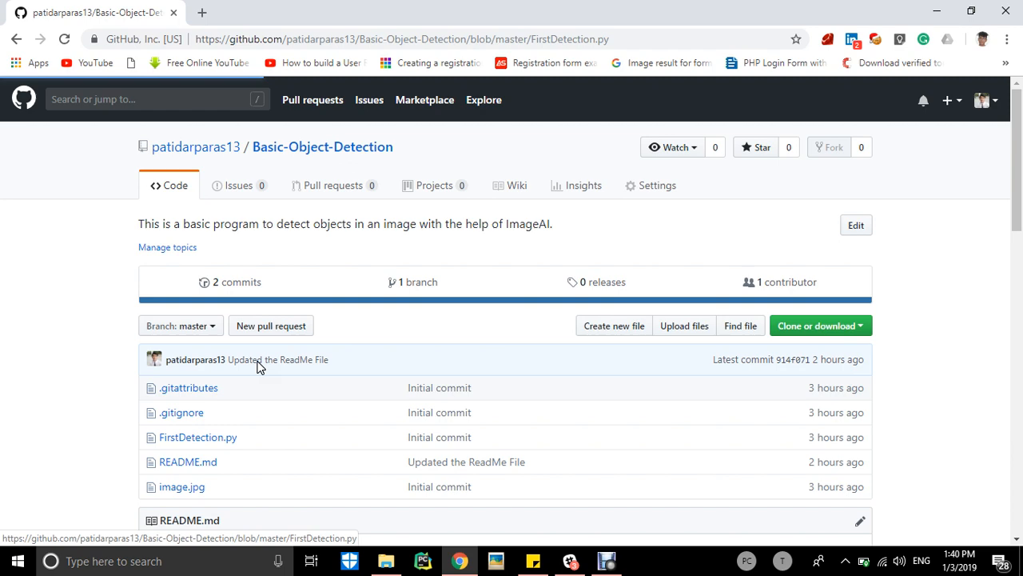
{"action": "left_click", "coordinate": [199, 436]}
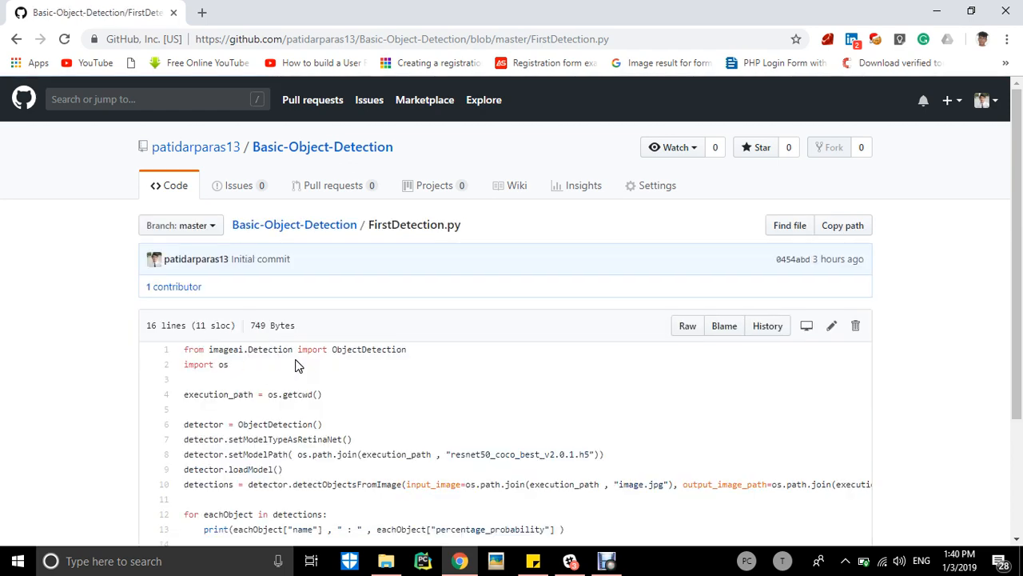
{"action": "scroll", "scroll_direction": "down", "scroll_amount": 3}
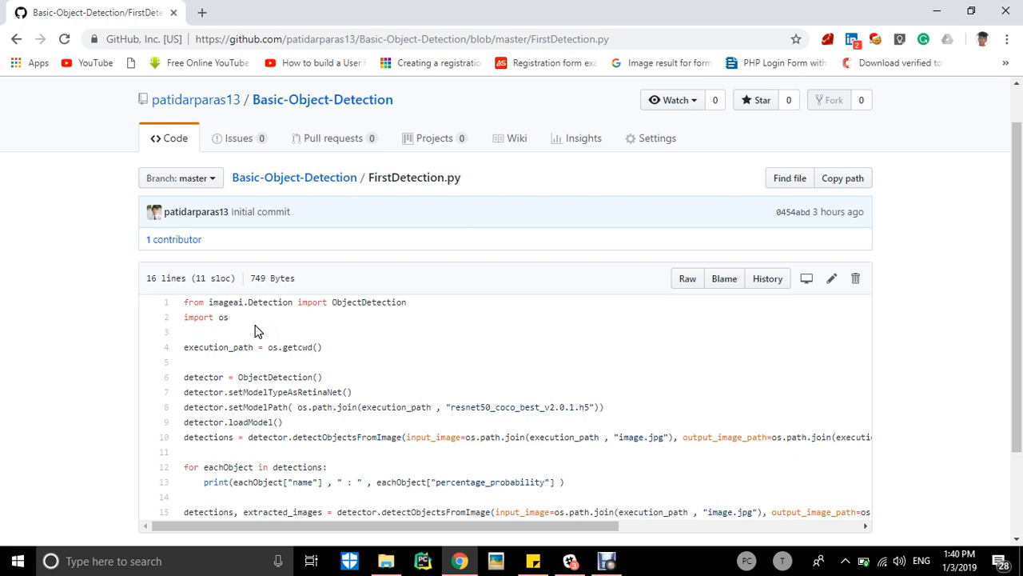
{"action": "scroll", "scroll_direction": "down", "scroll_amount": 3}
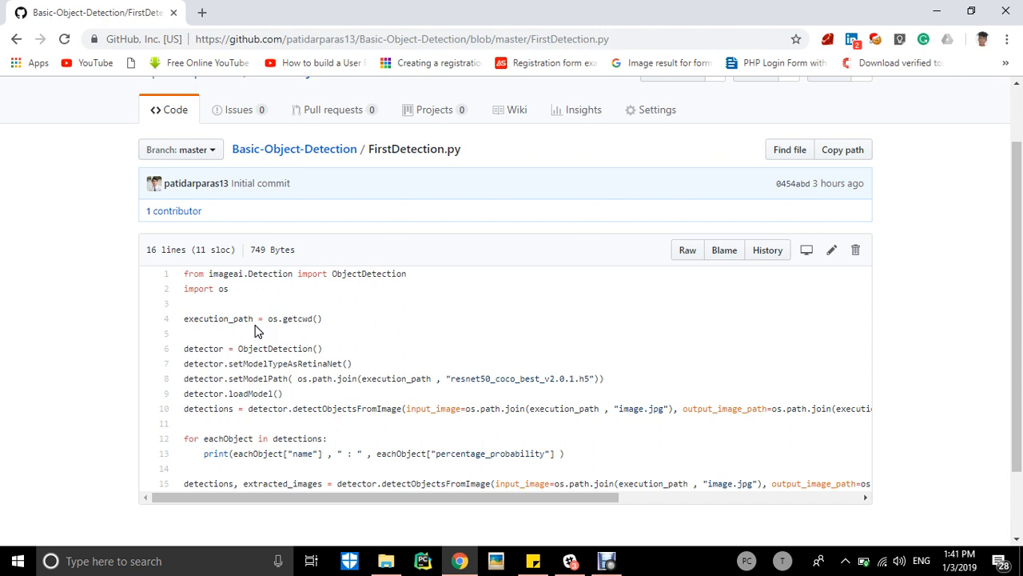
{"action": "scroll", "scroll_direction": "down", "scroll_amount": 3}
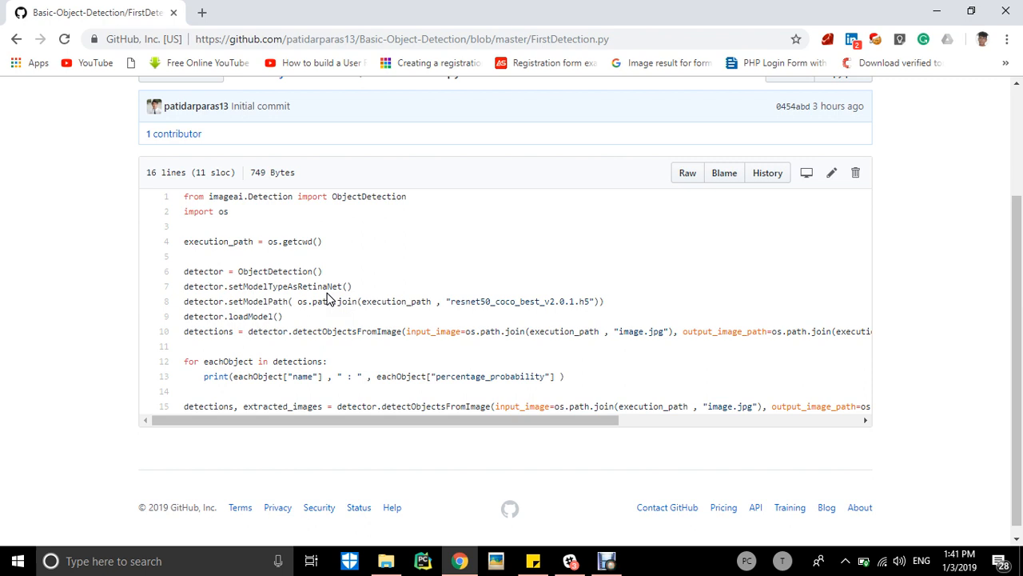
{"action": "mouse_move", "coordinate": [456, 305]}
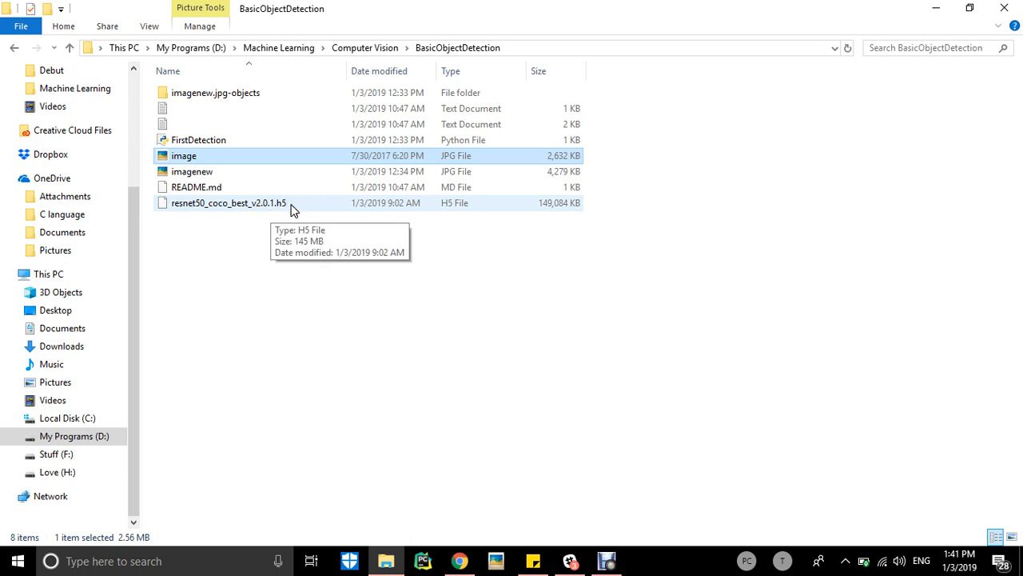
Switch back to Chrome showing the FirstDetection.py code page.
{"action": "left_click", "coordinate": [461, 560]}
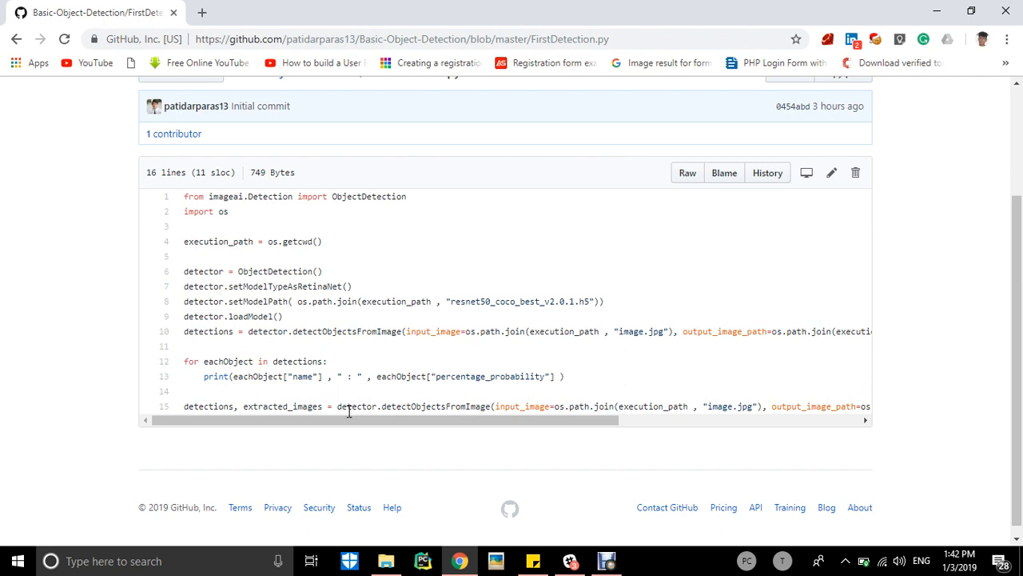
{"action": "scroll", "scroll_direction": "right", "scroll_amount": 3}
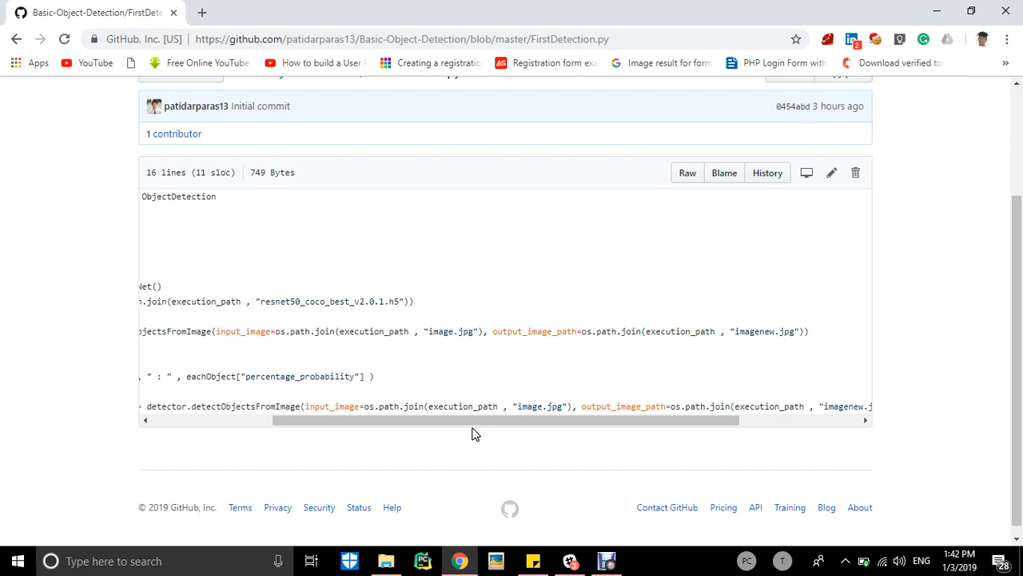
{"action": "scroll", "scroll_direction": "left", "scroll_amount": 3}
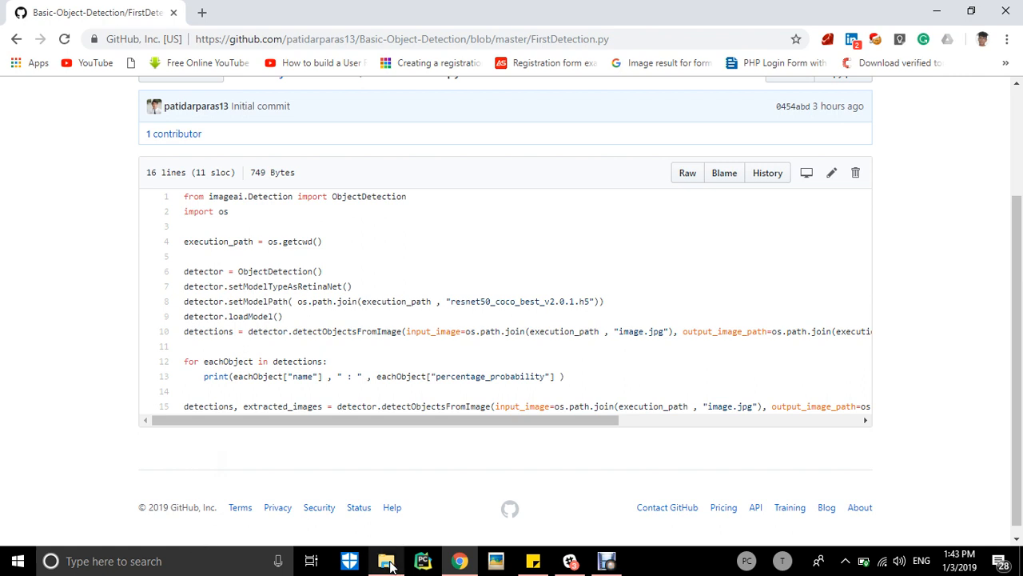
{"action": "left_click", "coordinate": [387, 560]}
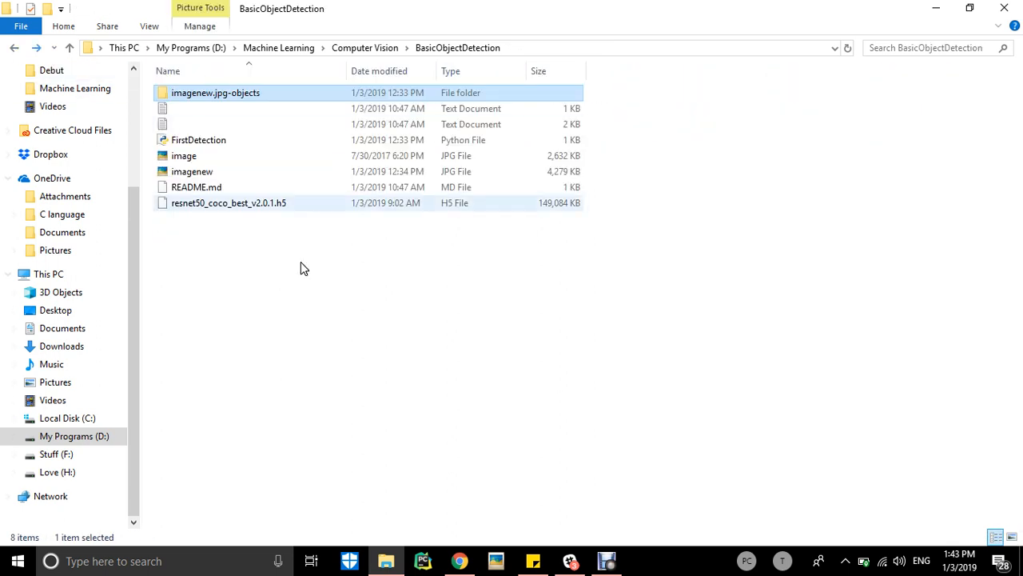
{"action": "left_click", "coordinate": [459, 560]}
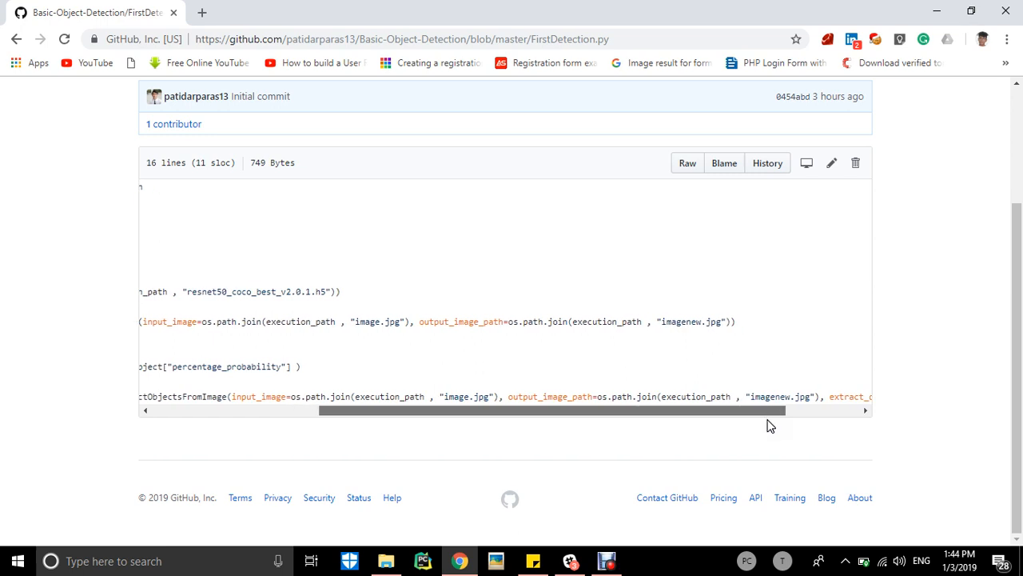
Scroll the code right to extract_detected_objects=True, then switch to the project folder.
{"action": "scroll", "scroll_direction": "right", "scroll_amount": 3}
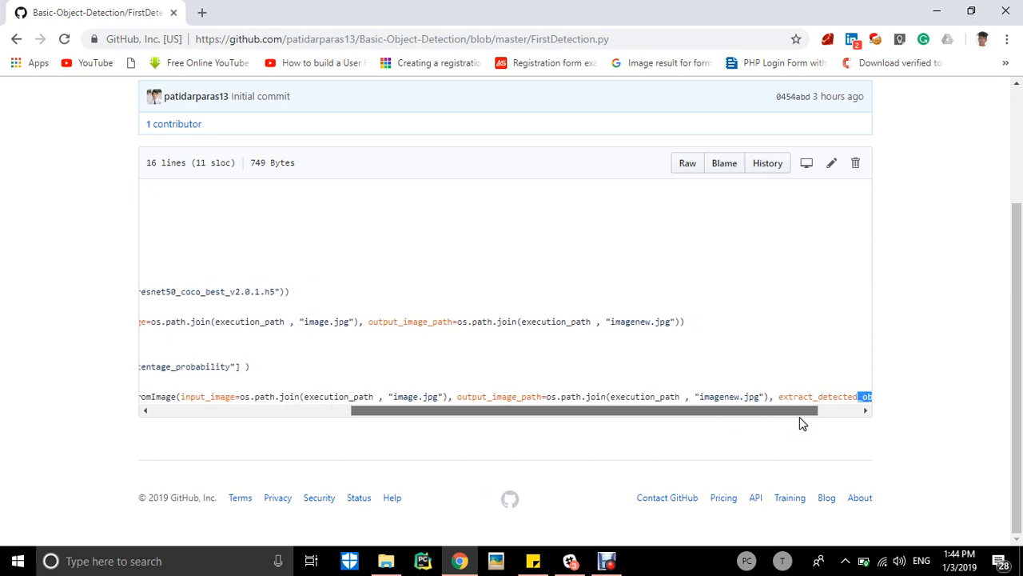
{"action": "scroll", "scroll_direction": "right", "scroll_amount": 3}
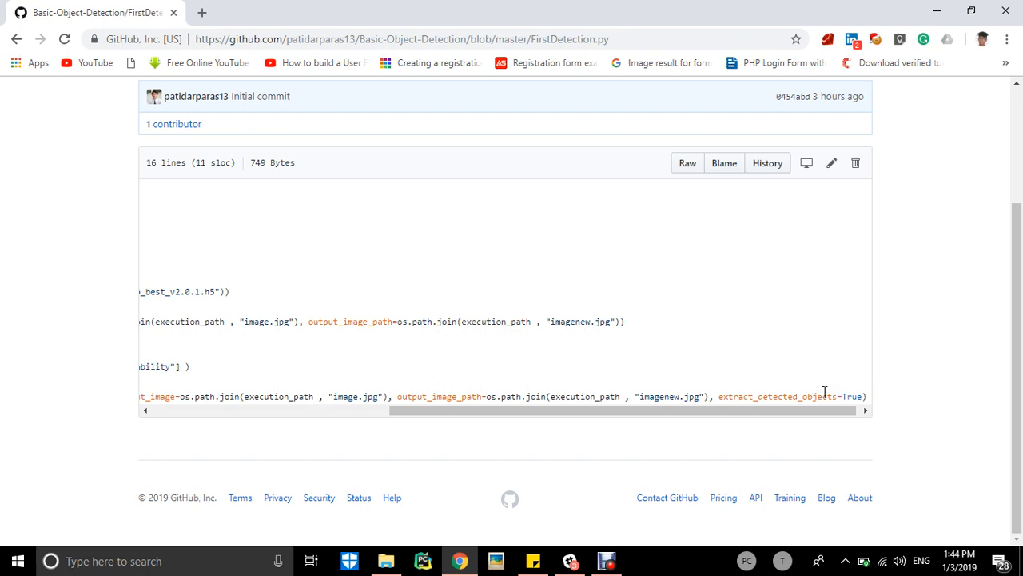
{"action": "mouse_move", "coordinate": [492, 547]}
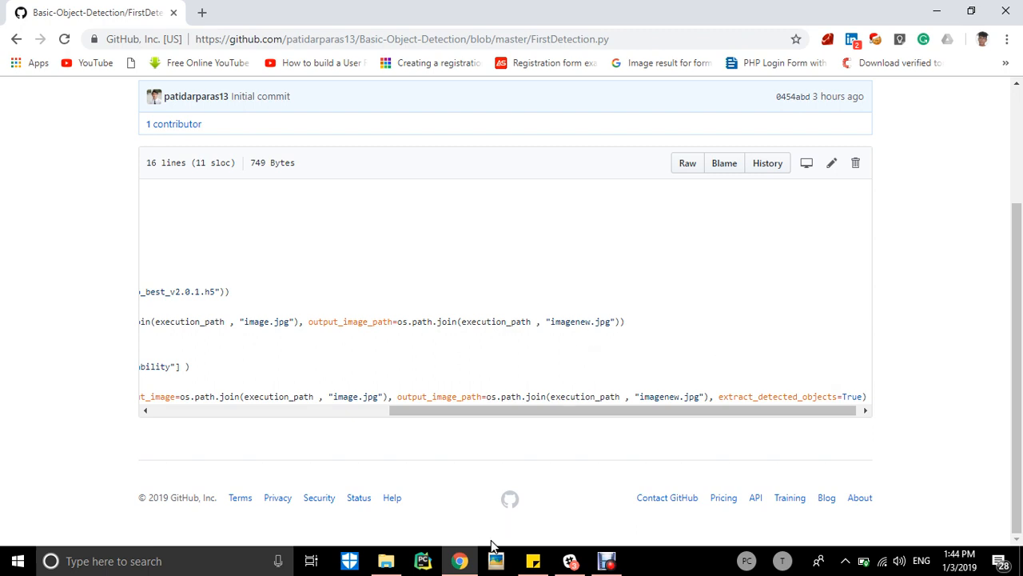
{"action": "left_click", "coordinate": [387, 559]}
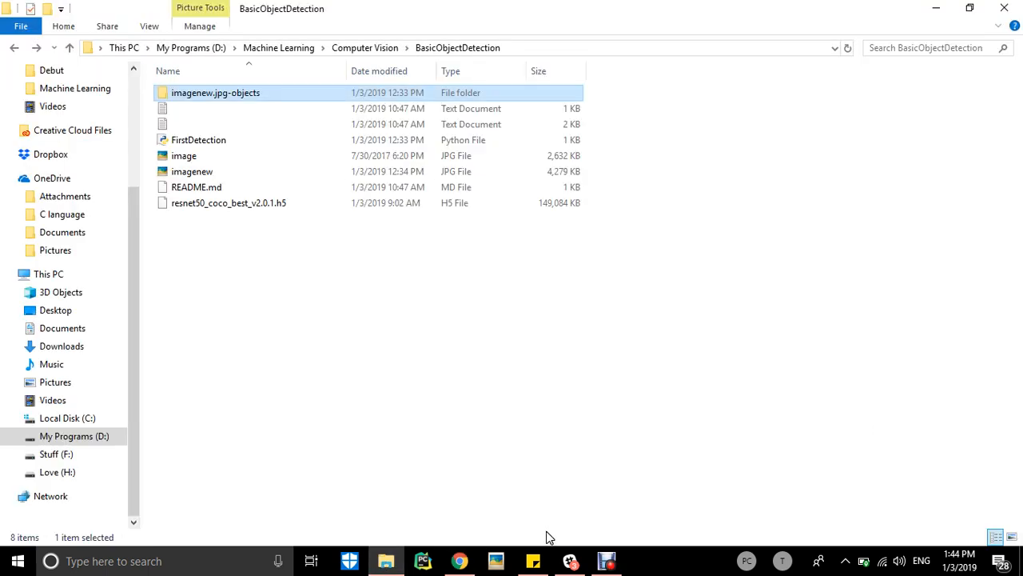
{"action": "mouse_move", "coordinate": [237, 155]}
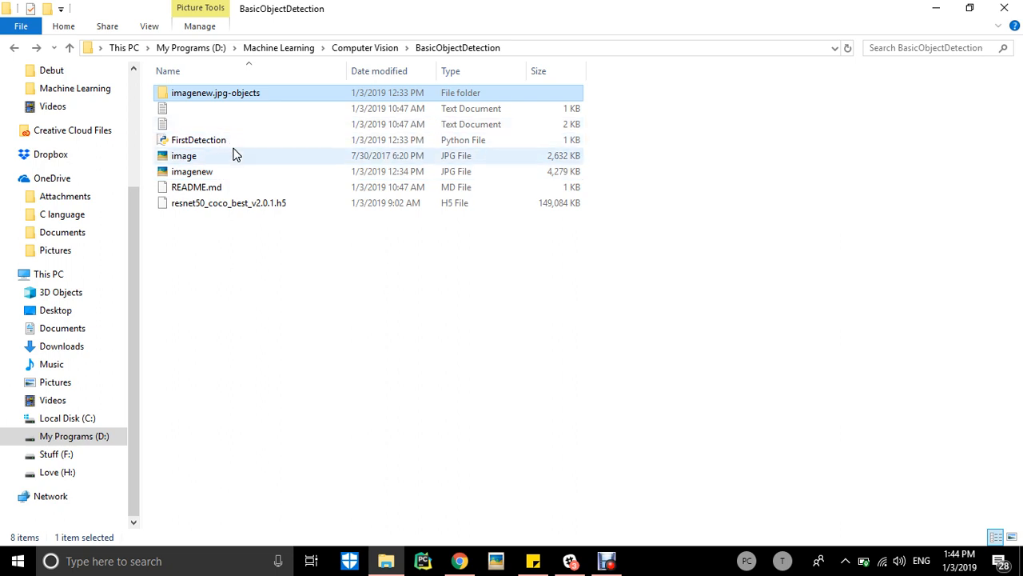
Open imagenew.jpg, the detection output image, in Picasa Photo Viewer.
{"action": "right_click", "coordinate": [199, 139]}
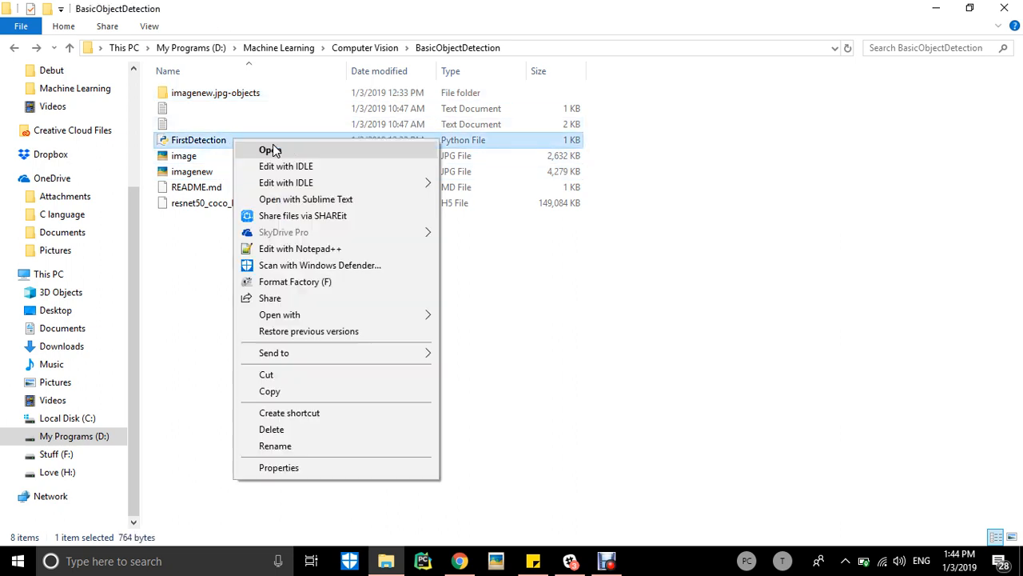
{"action": "mouse_move", "coordinate": [285, 183]}
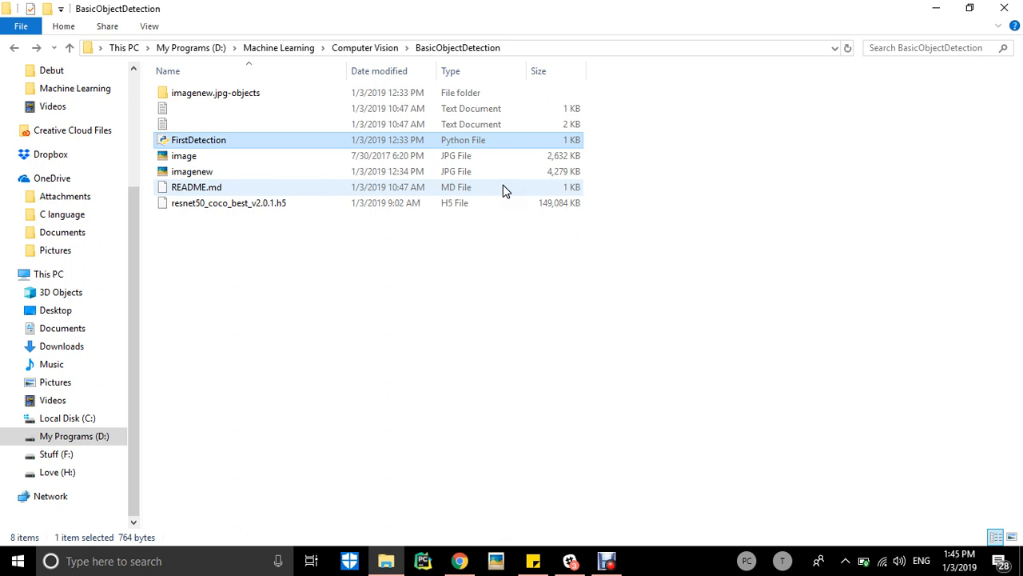
{"action": "double_click", "coordinate": [198, 141]}
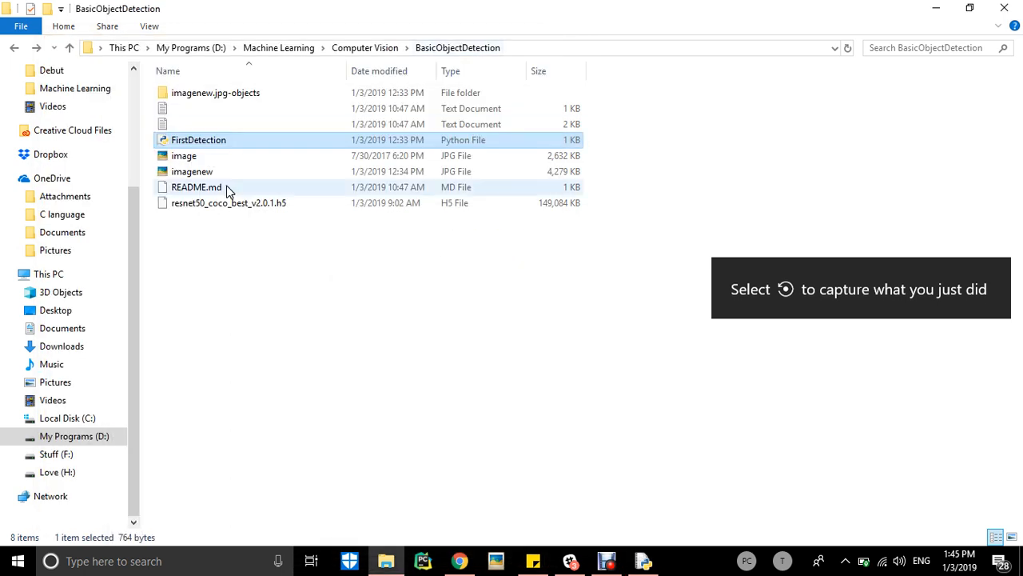
{"action": "left_click", "coordinate": [191, 171]}
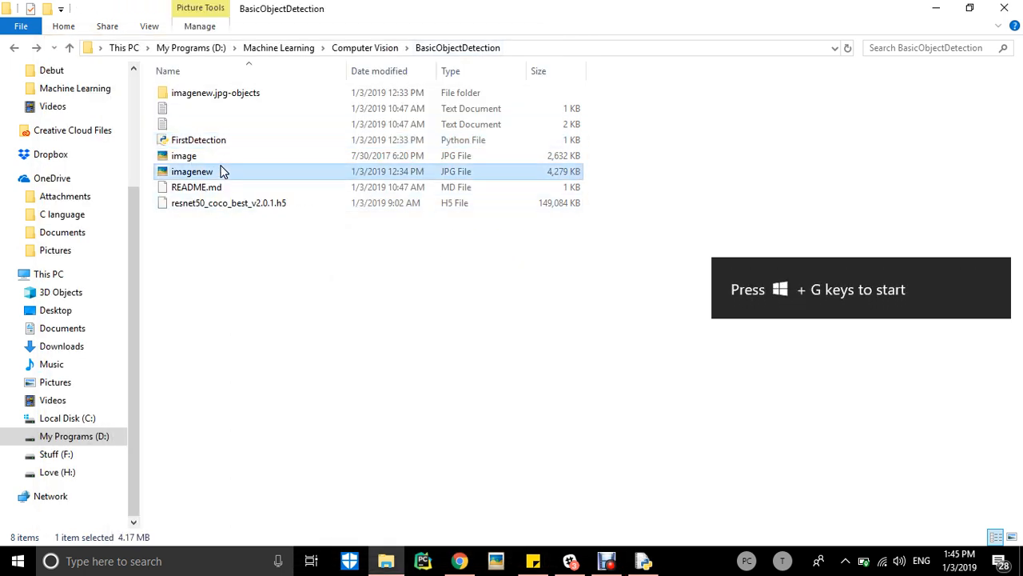
{"action": "double_click", "coordinate": [192, 171]}
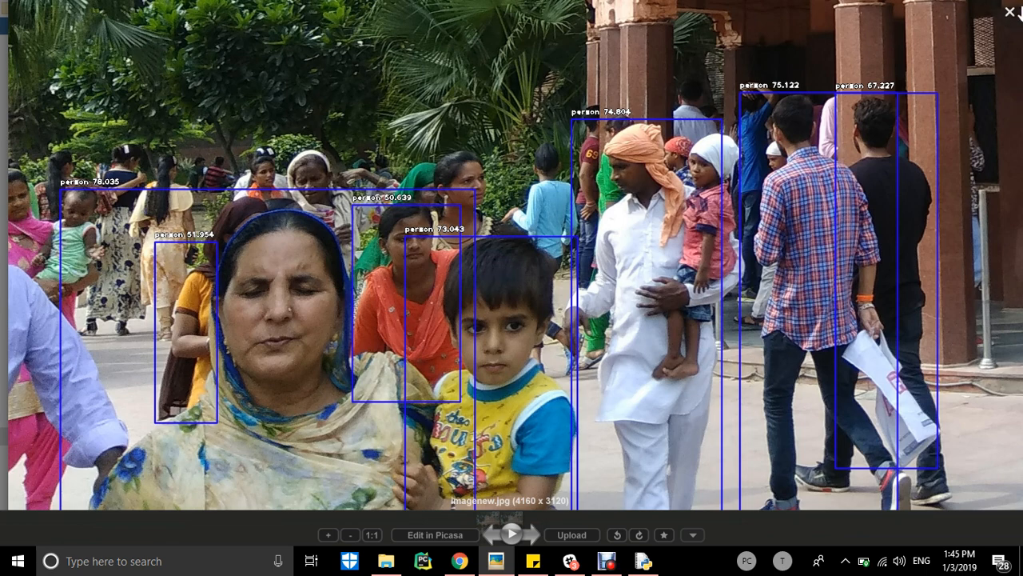
Close the imagenew.jpg photo after viewing its labelled person boxes.
{"action": "left_click", "coordinate": [1010, 10]}
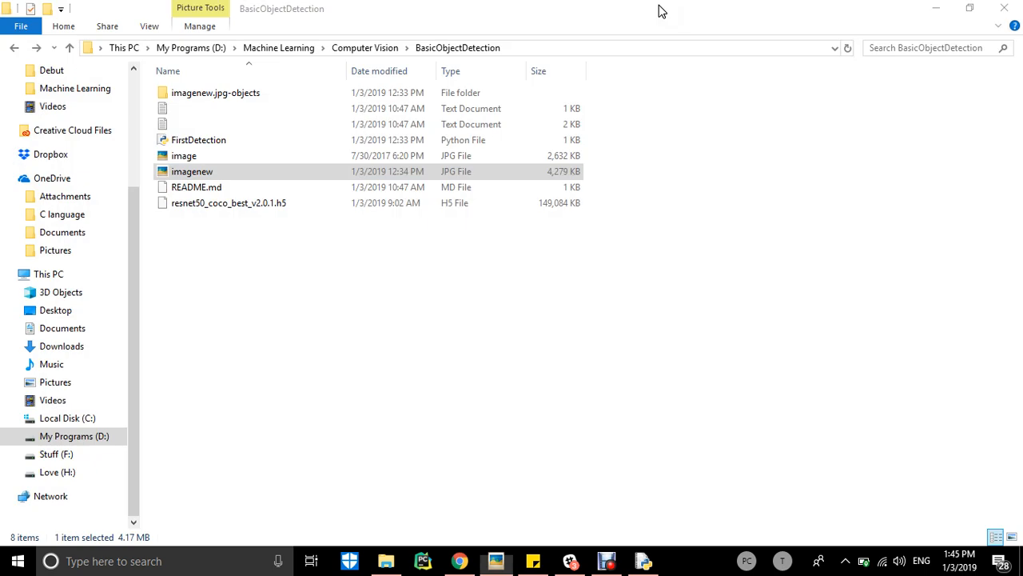
Open imagenew.jpg-objects, preview person-1 and other cropped person images, then close the viewer.
{"action": "double_click", "coordinate": [214, 91]}
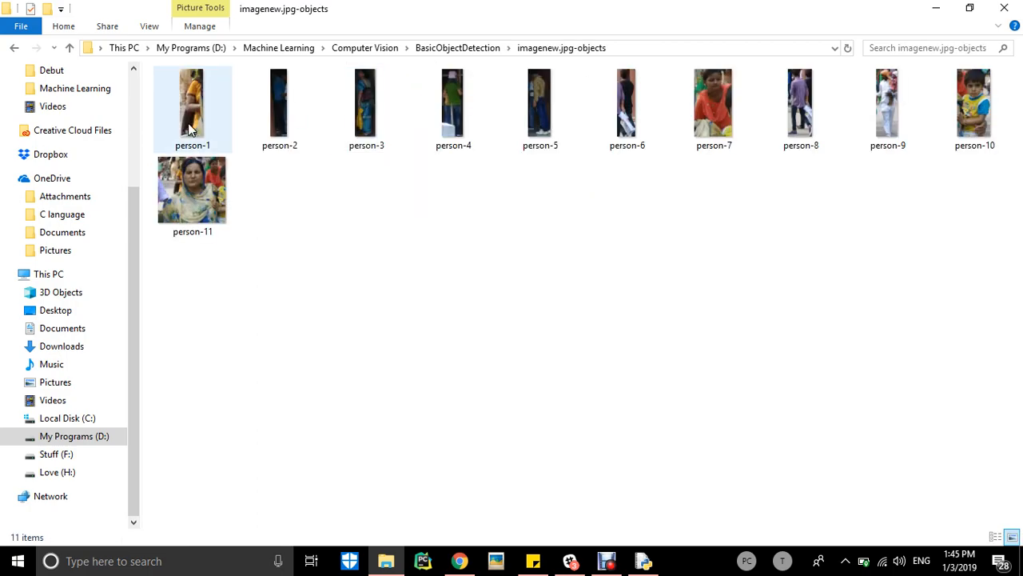
{"action": "double_click", "coordinate": [192, 102]}
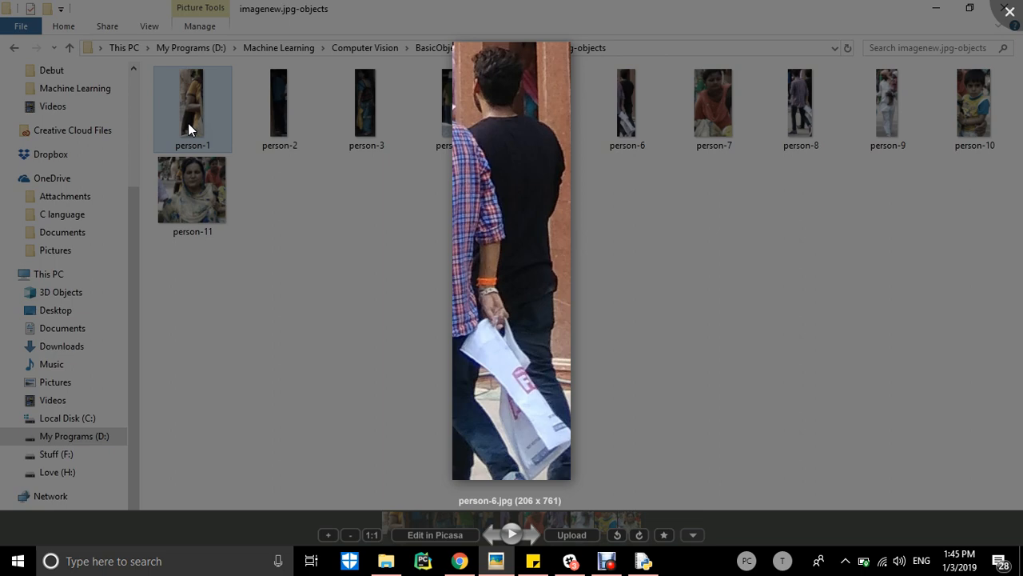
{"action": "left_click", "coordinate": [192, 189]}
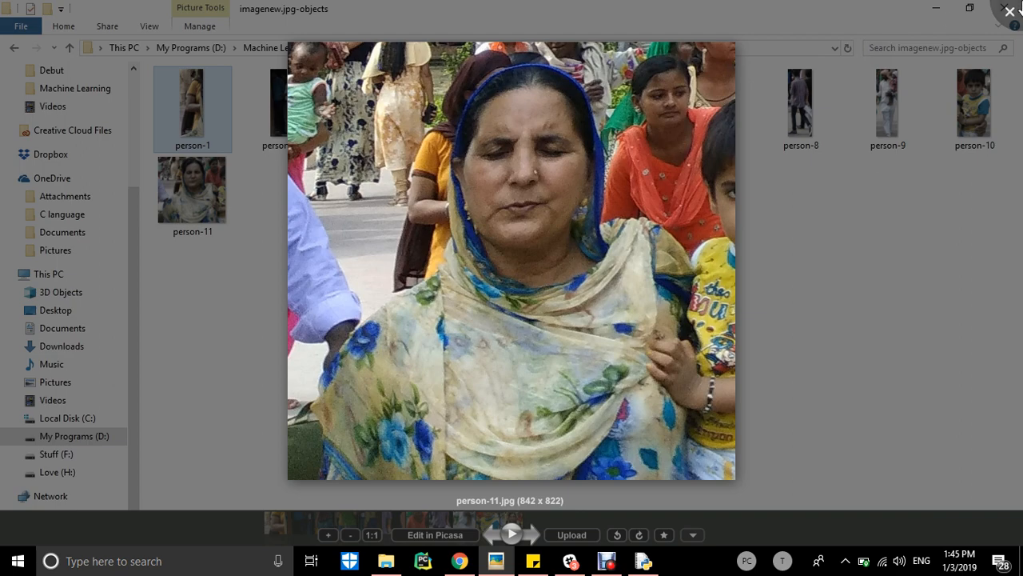
{"action": "left_click", "coordinate": [1009, 10]}
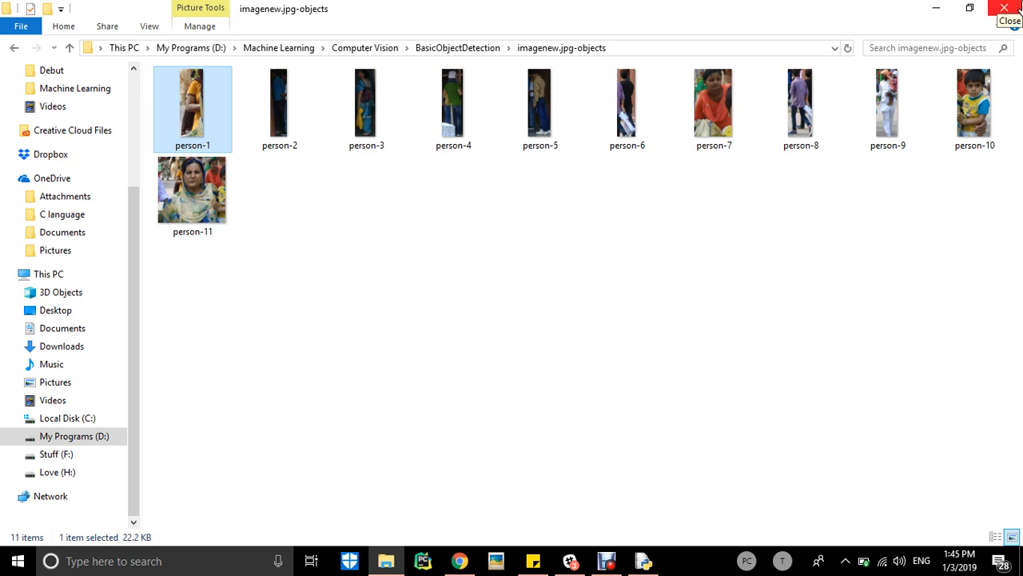